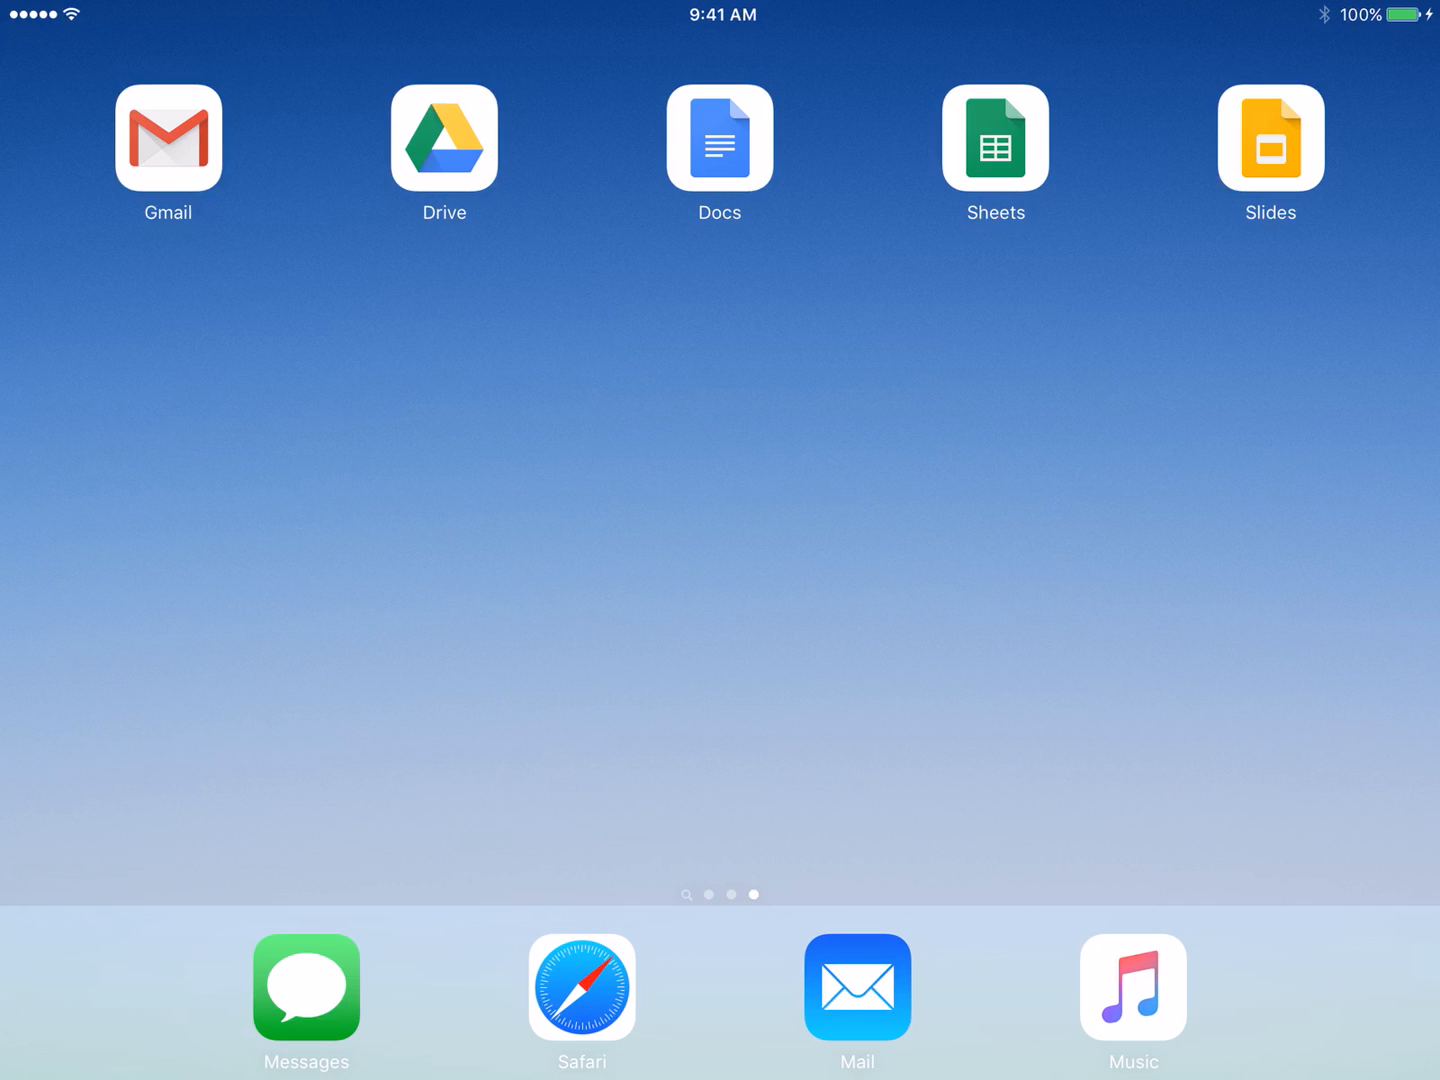
Launch Google Docs from the iPad Home Screen
click(719, 139)
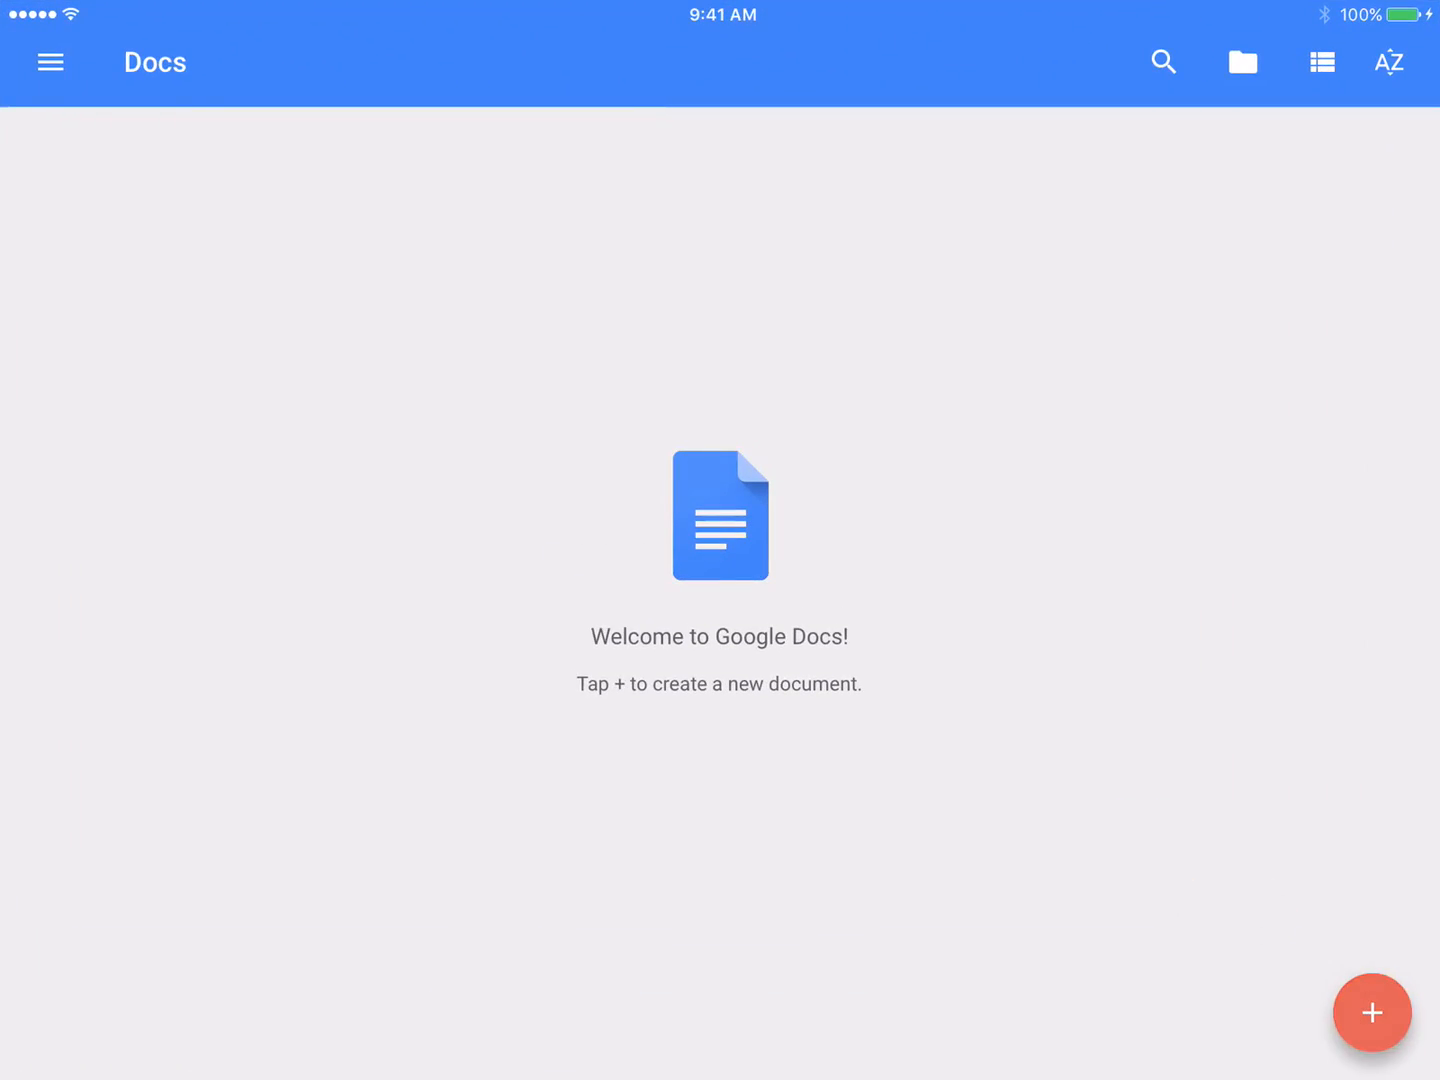
Start a new blank document and enter the name 'IPad'
click(1371, 1012)
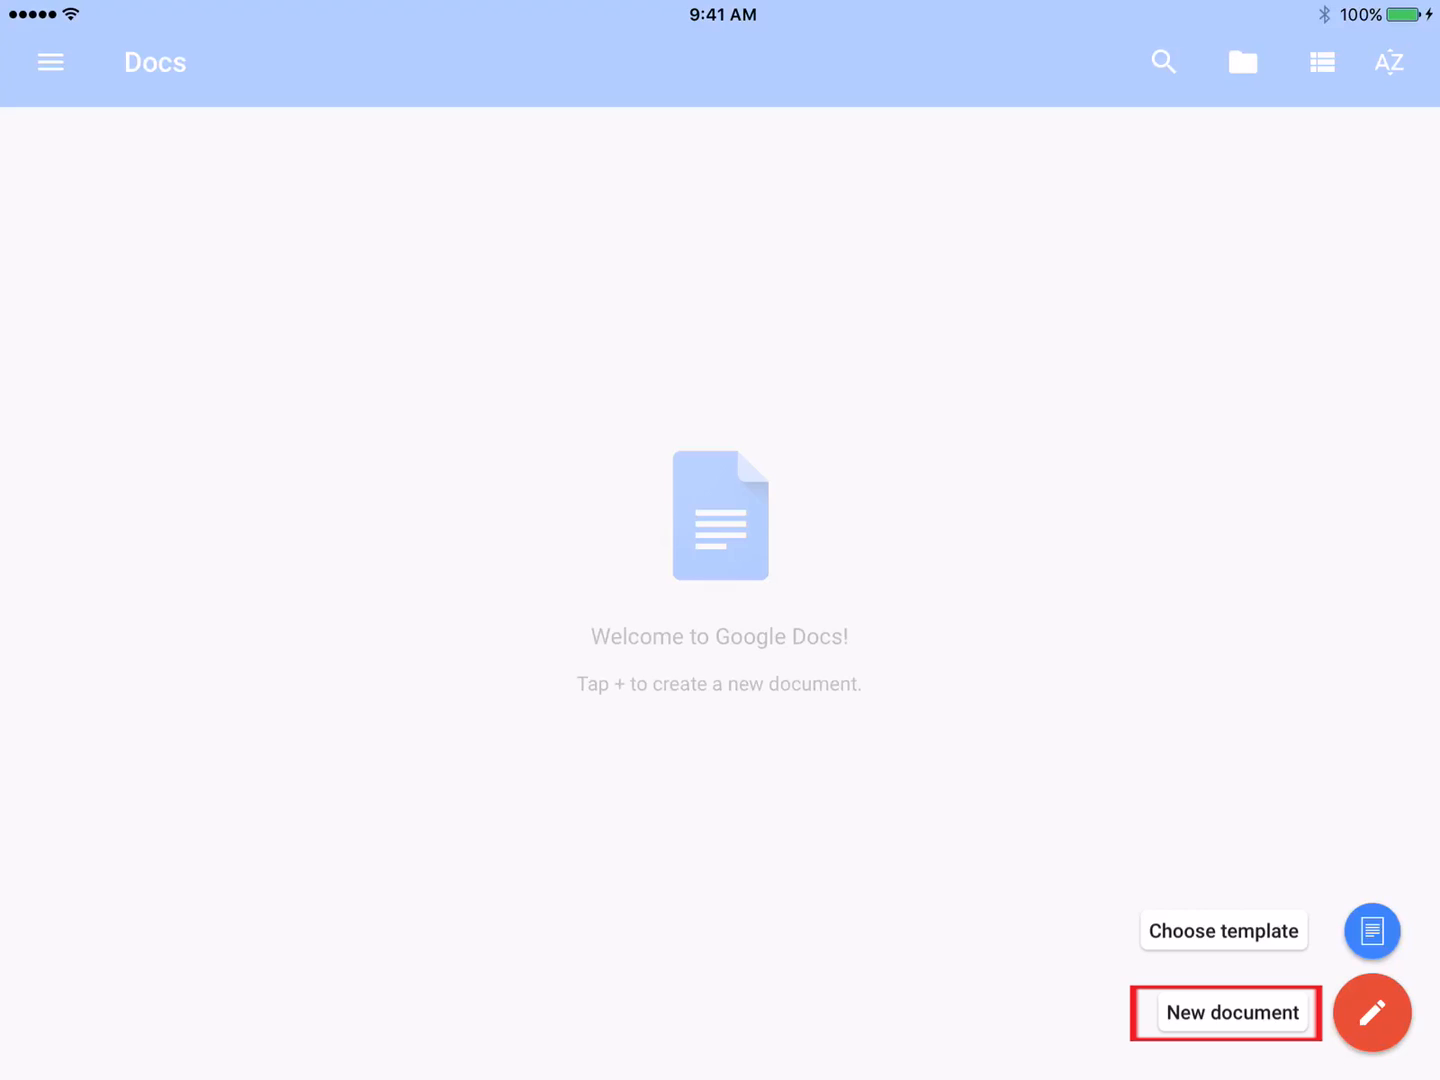
click(1231, 1012)
text(I)
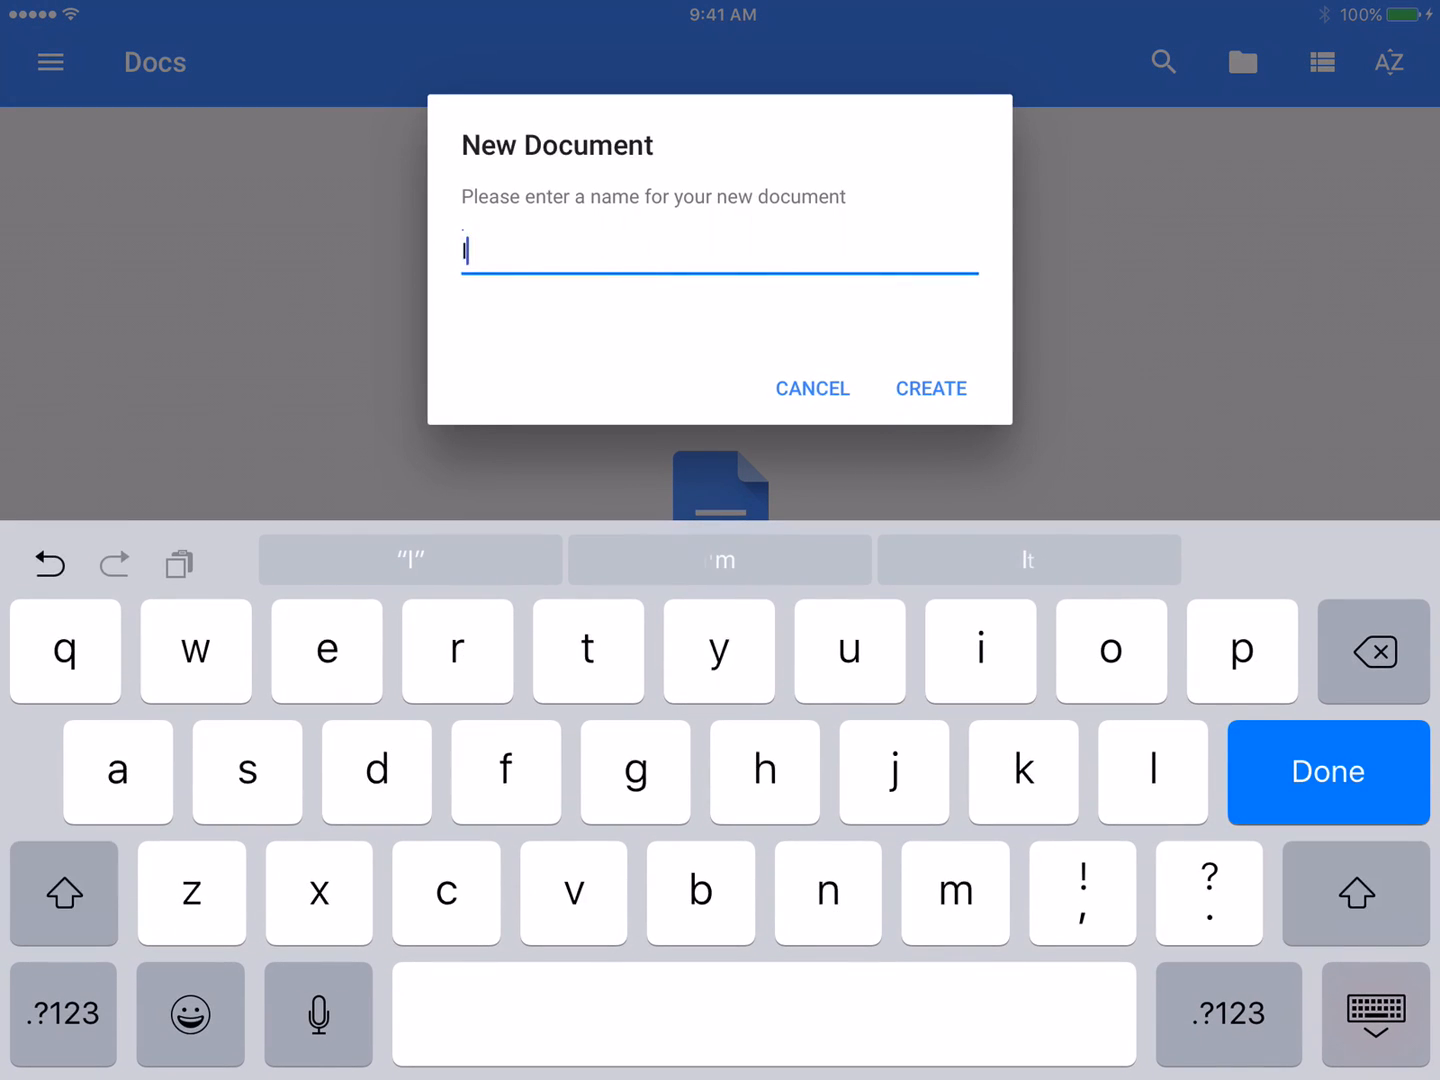
text(Pad)
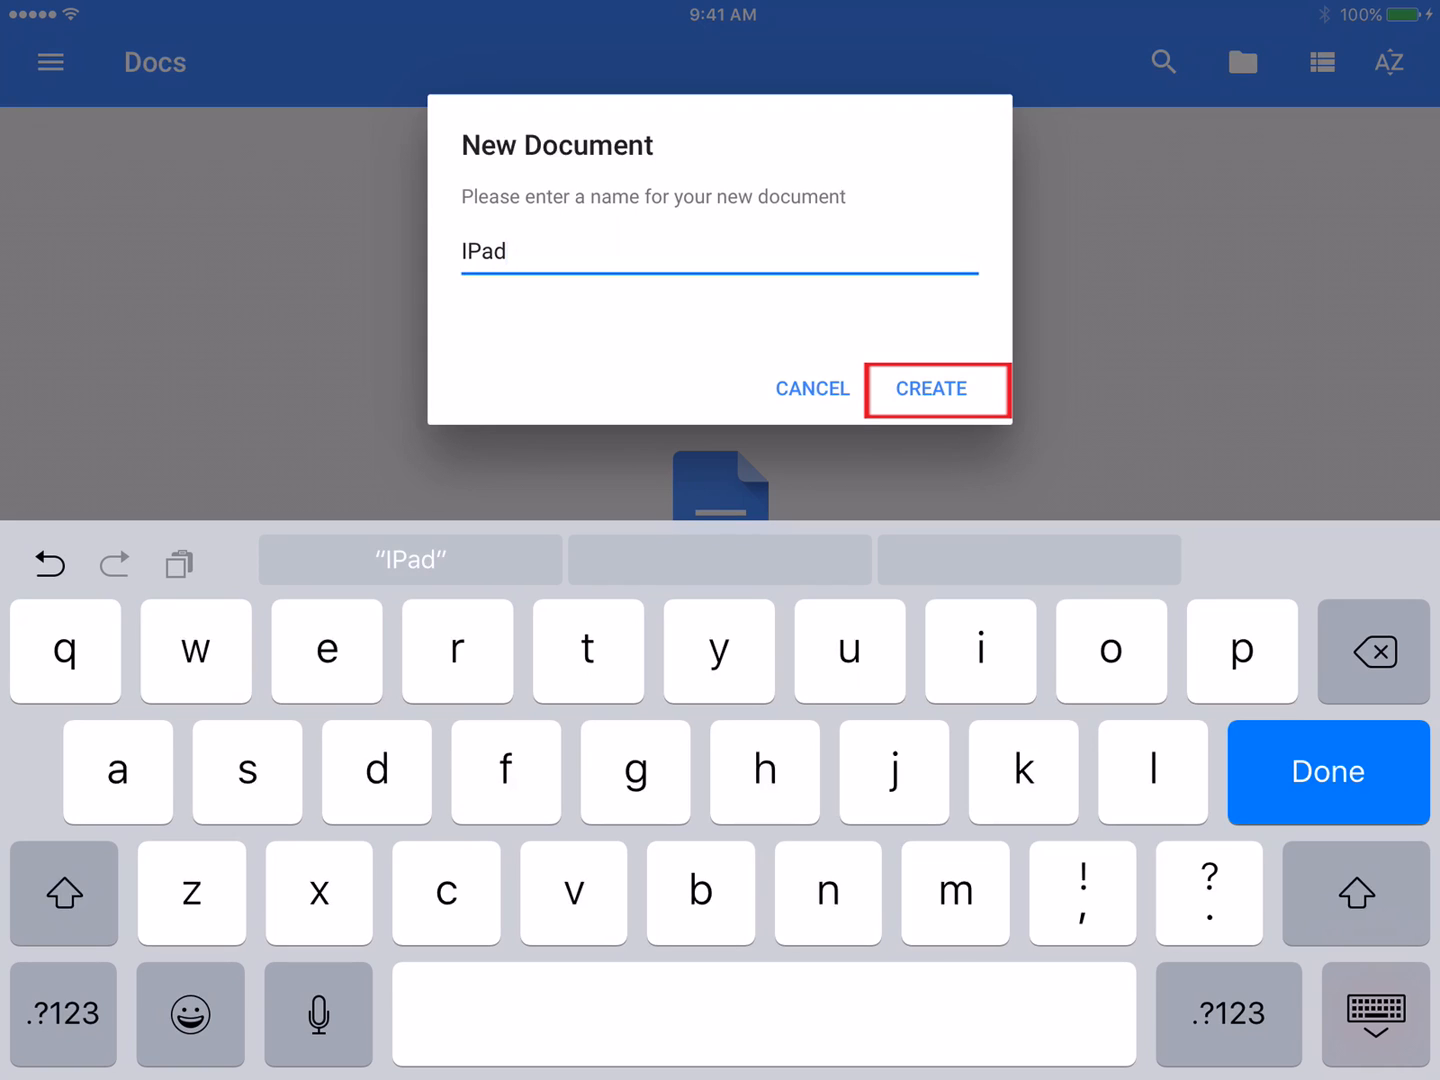
Create the IPad document and add the line 'Add text here'
click(932, 389)
text(Add text here)
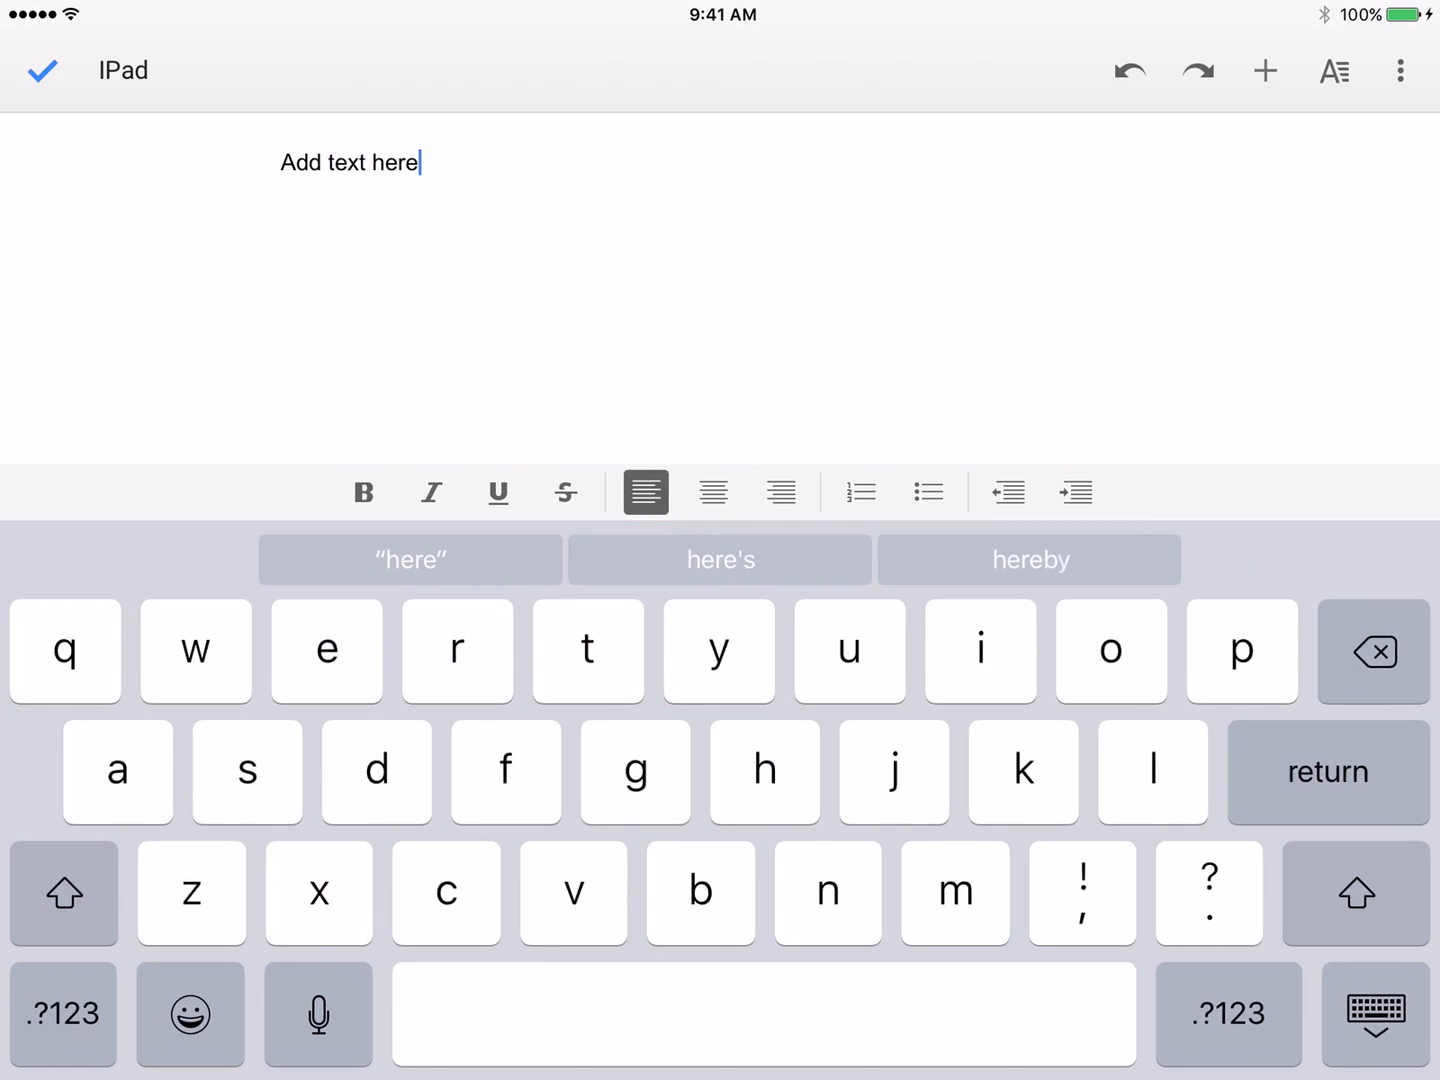
click(1332, 71)
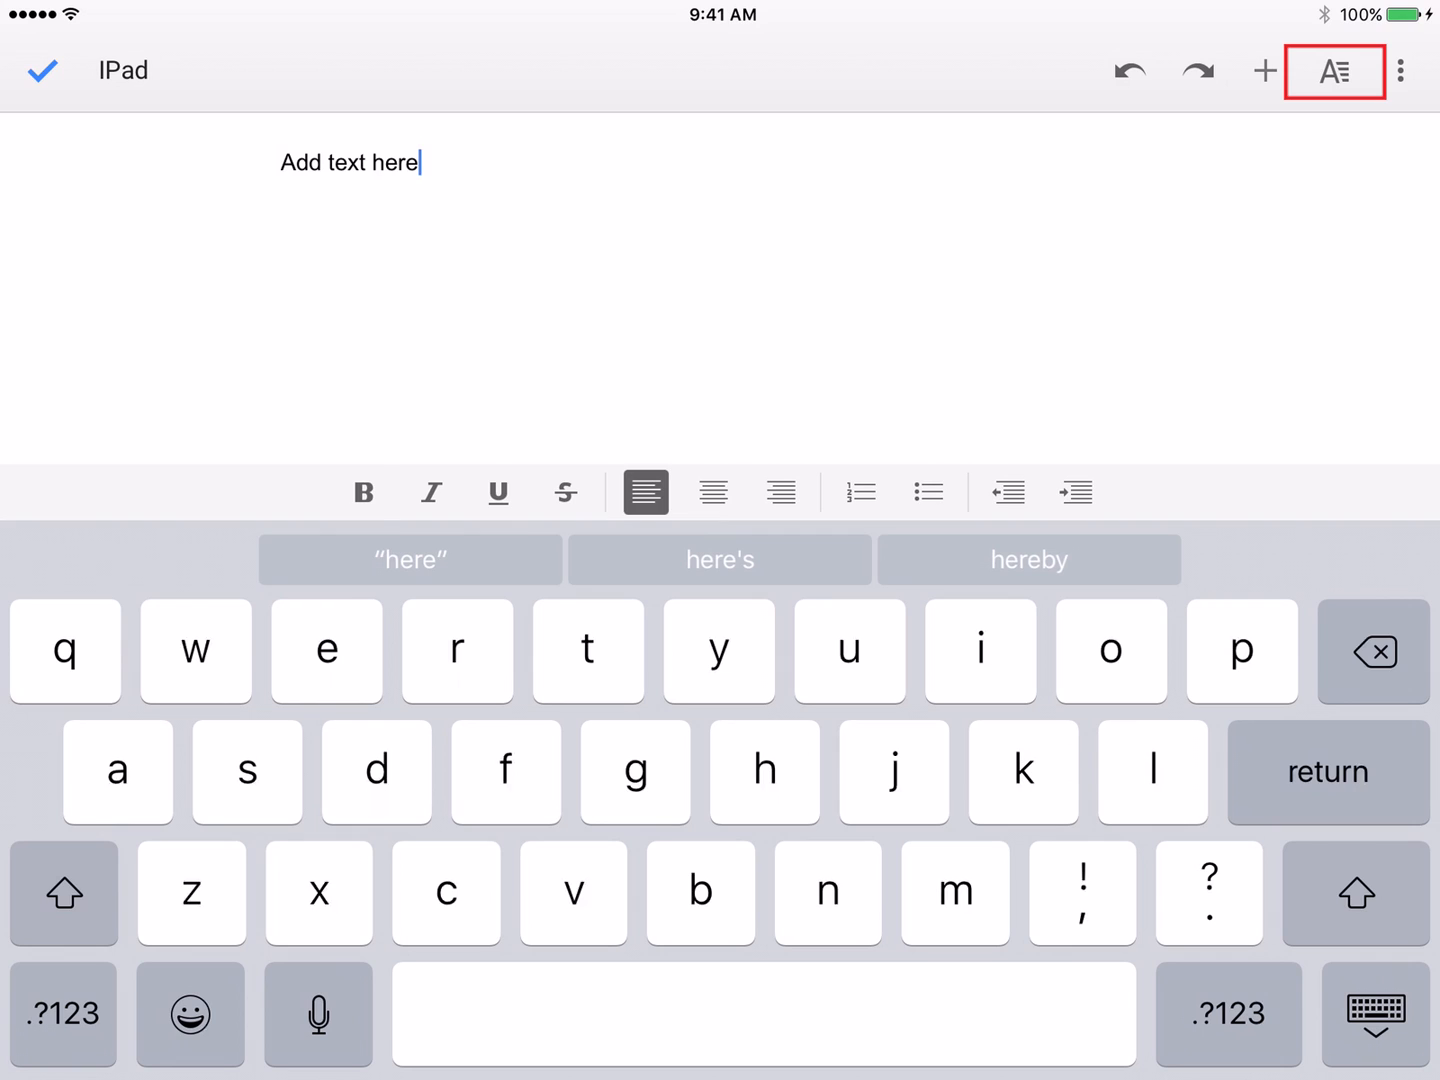
Add a blue heading and four bullets on changing color, font and size
click(1334, 71)
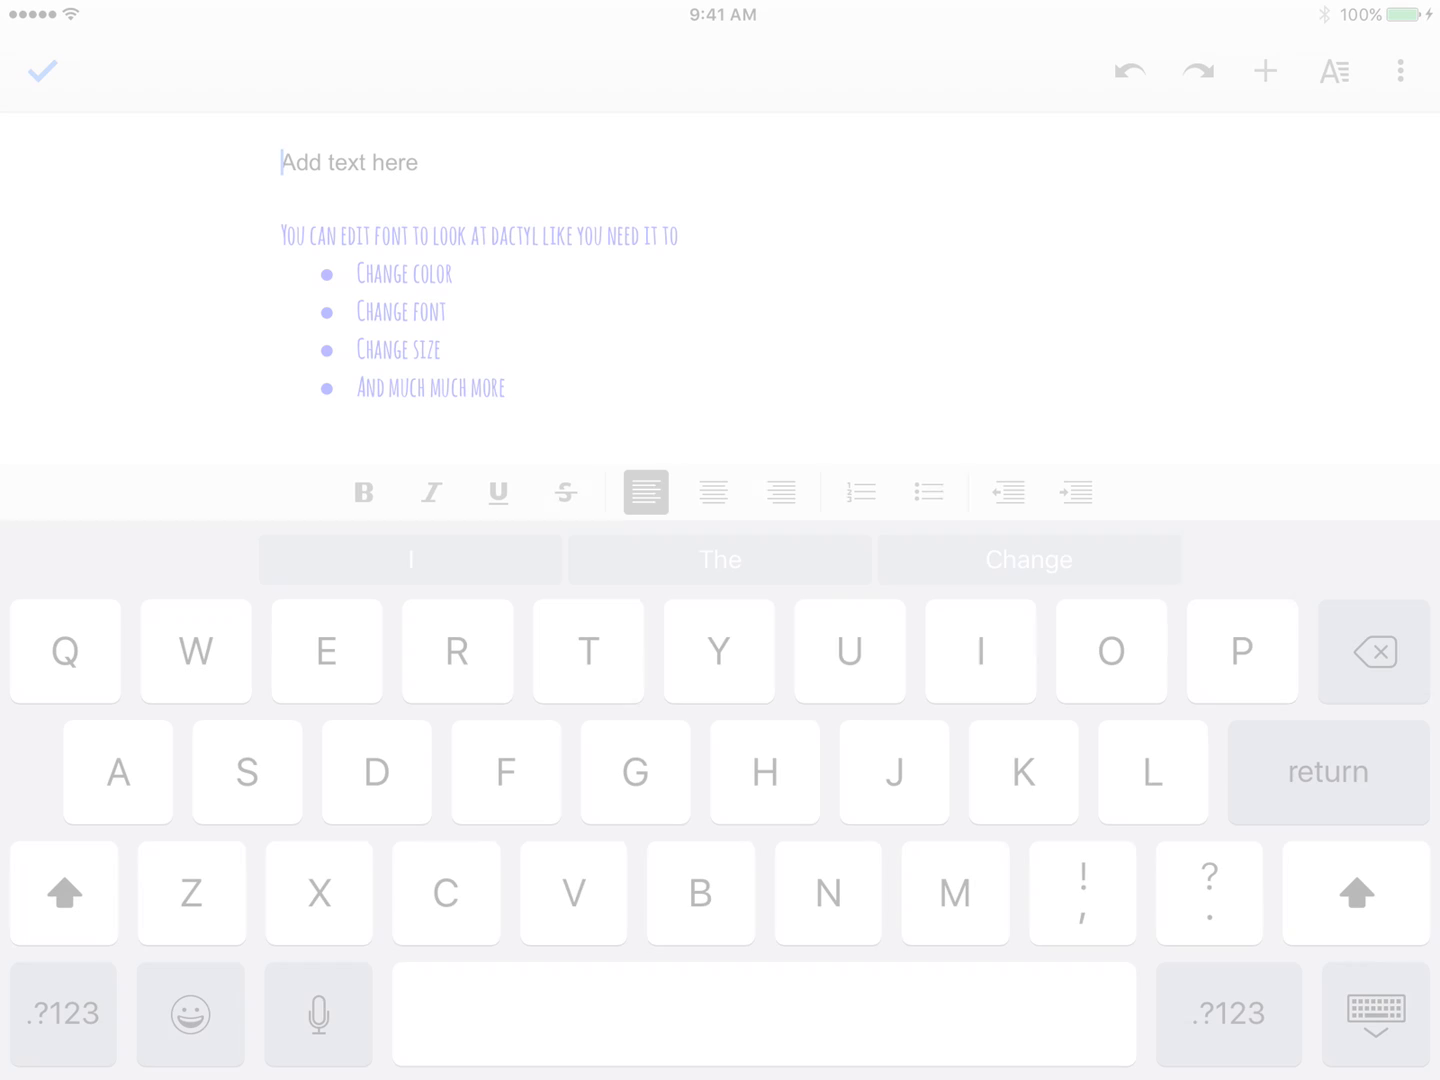
click(1265, 71)
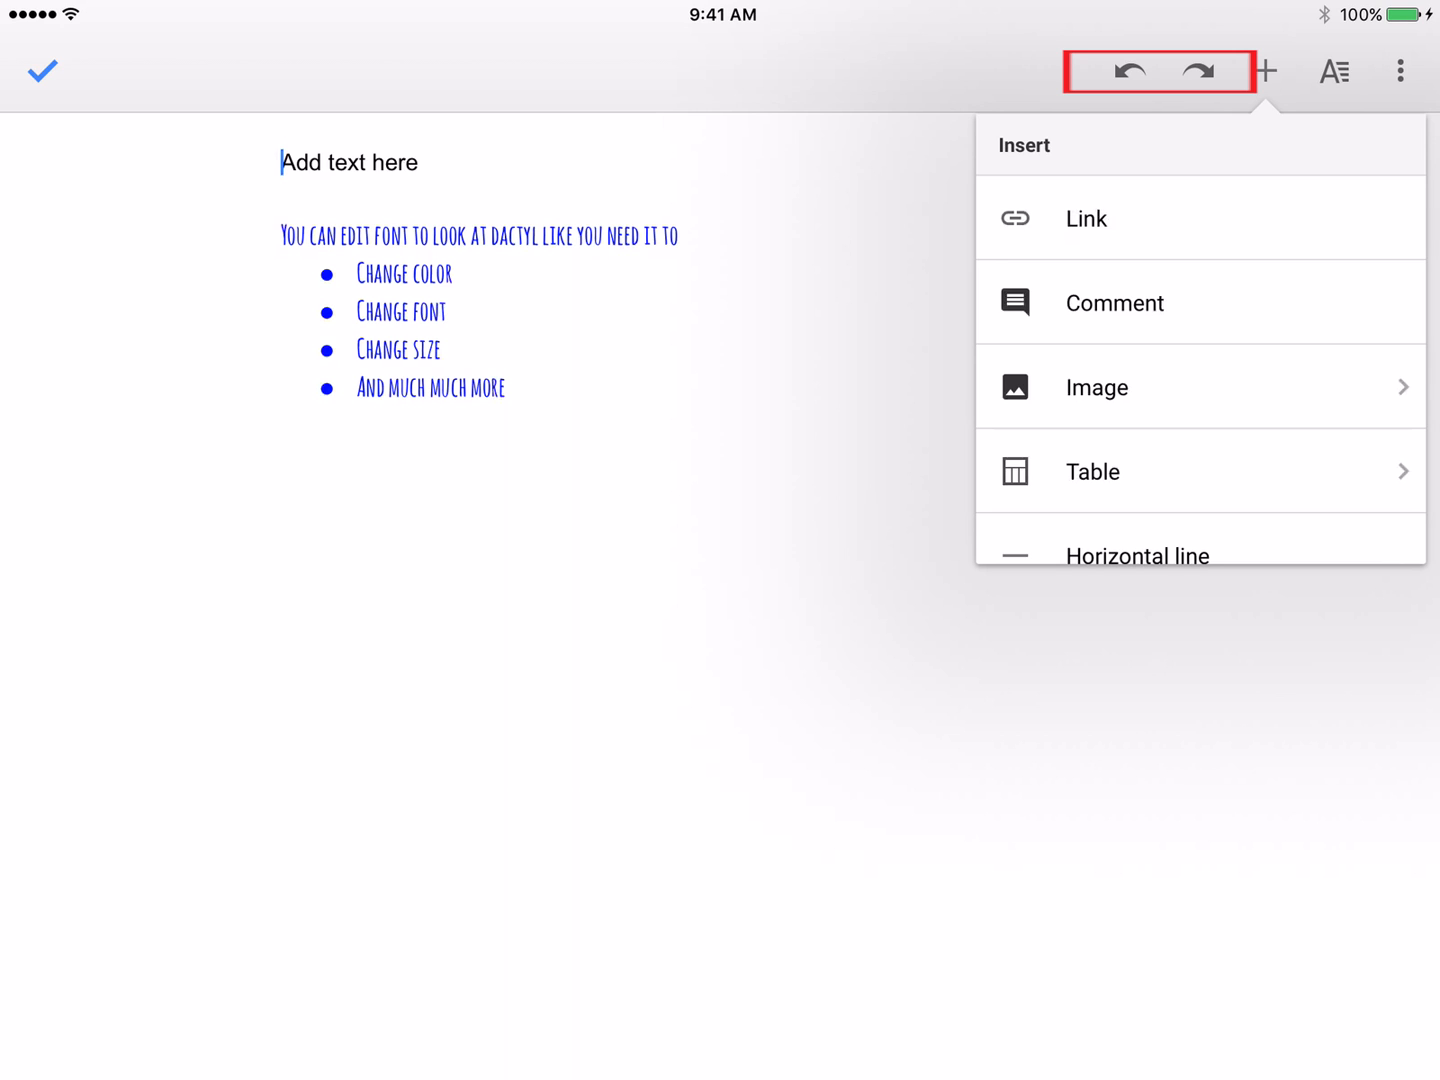
Close the IPad document and view it in the Google Drive file list
click(1092, 471)
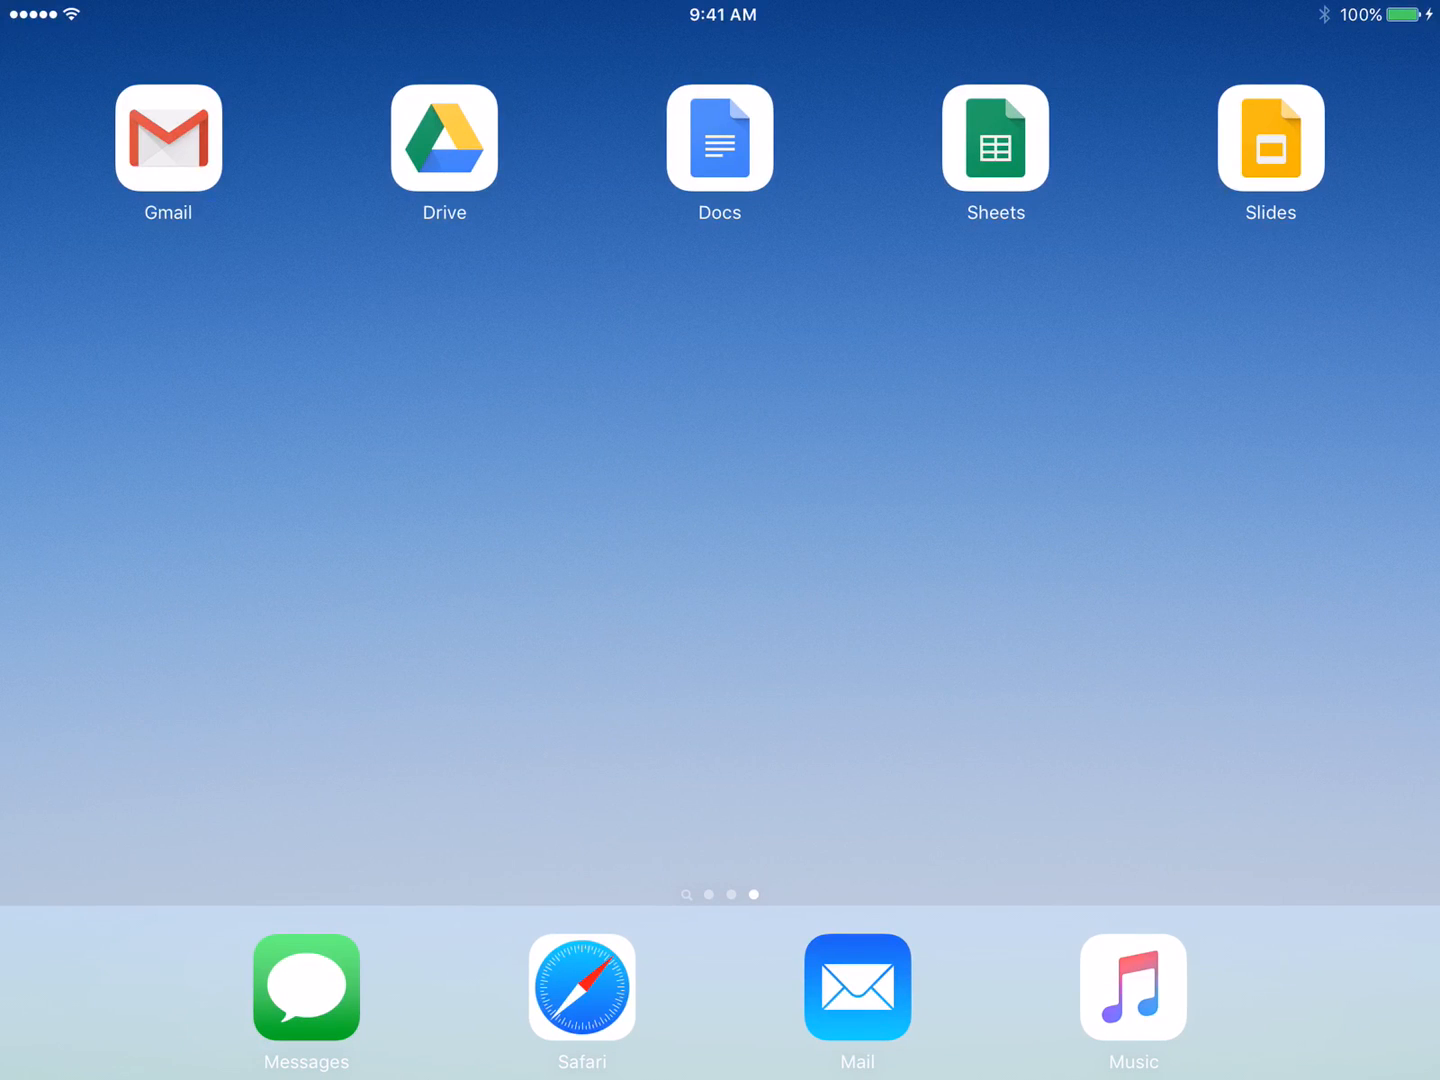
click(443, 138)
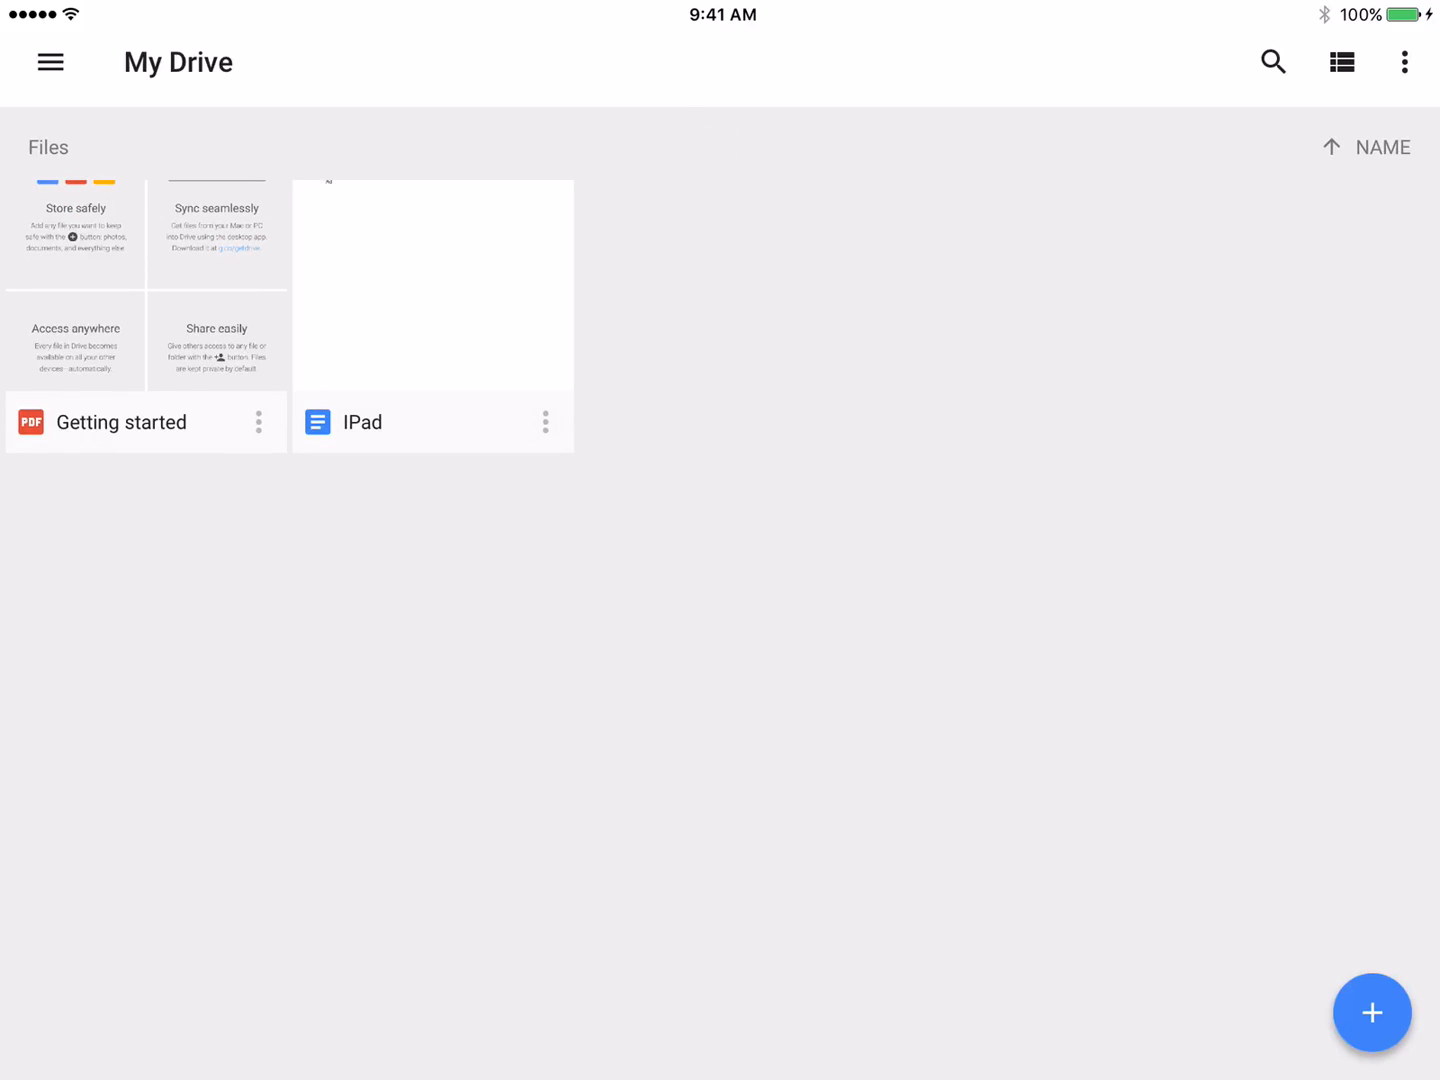